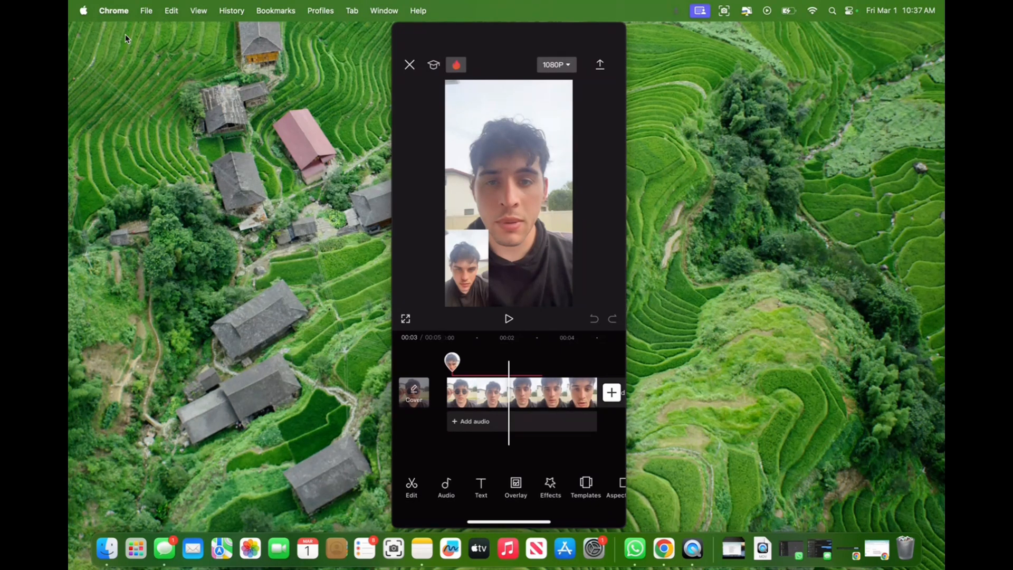
- Export the picture-in-picture video to the phone, then finish and return home
{"action": "left_click", "coordinate": [598, 64]}
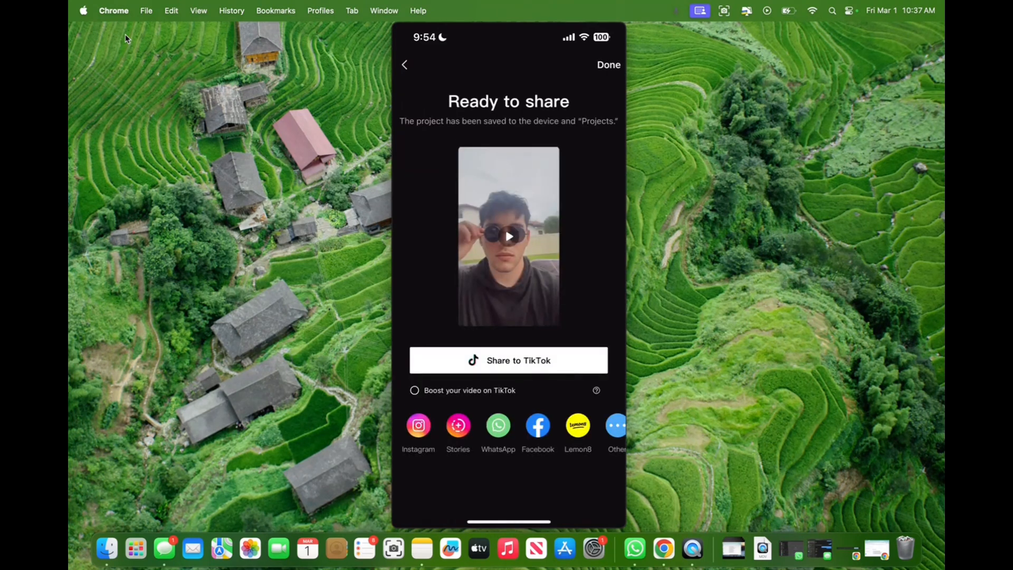
{"action": "left_click", "coordinate": [607, 65]}
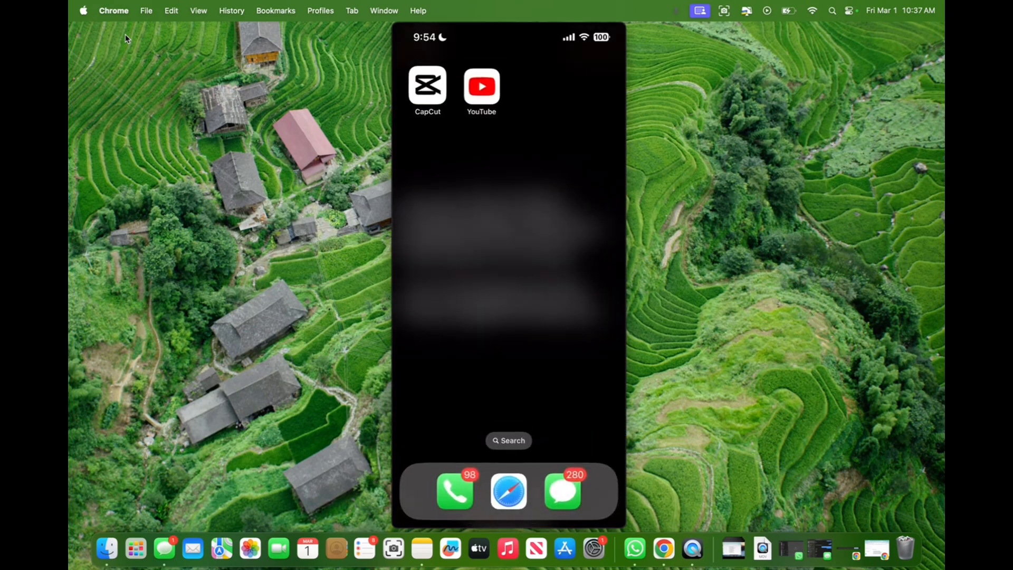
- Launch YouTube and open Upload video to show the phone's recent clips
{"action": "left_click", "coordinate": [480, 86]}
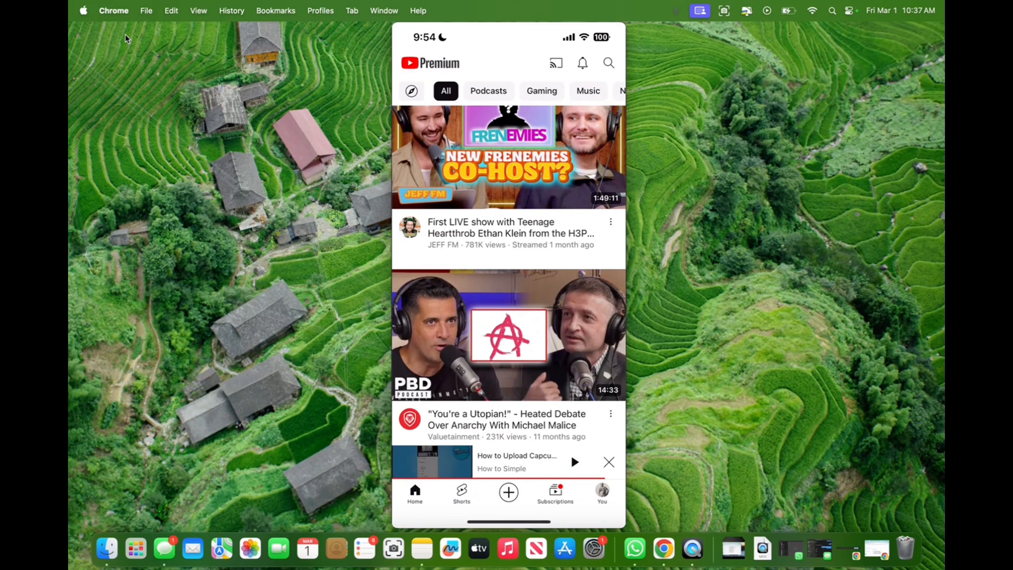
{"action": "left_click", "coordinate": [507, 493]}
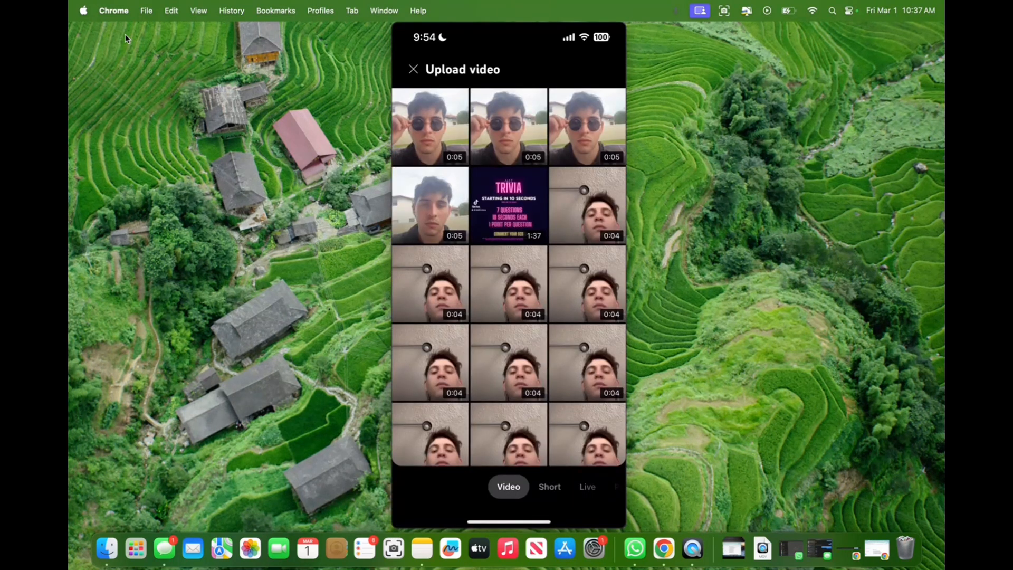
- Pick the 0:05 sunglasses clip and continue to the Short's Add details form
{"action": "left_click", "coordinate": [429, 127]}
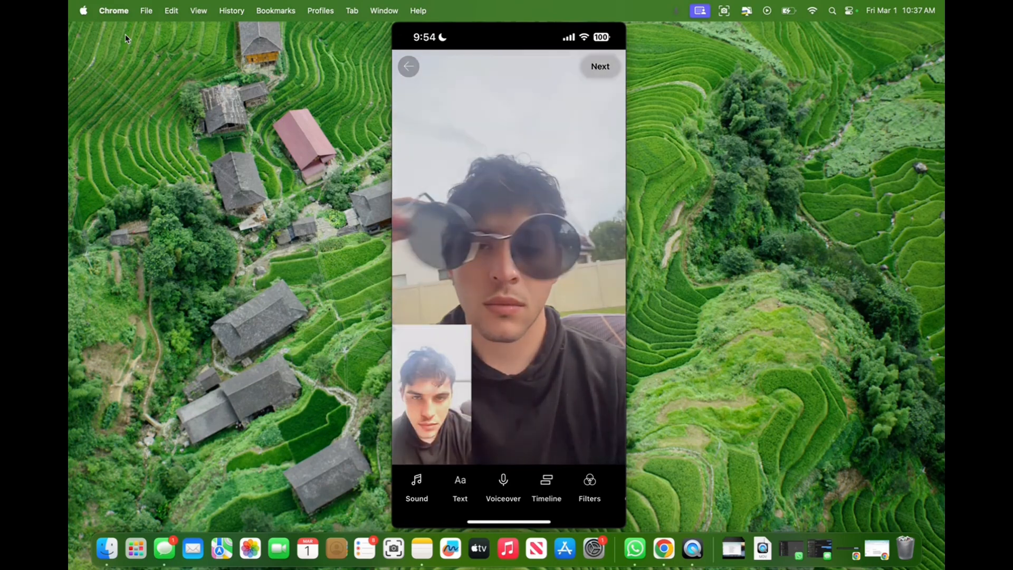
{"action": "left_click", "coordinate": [599, 66]}
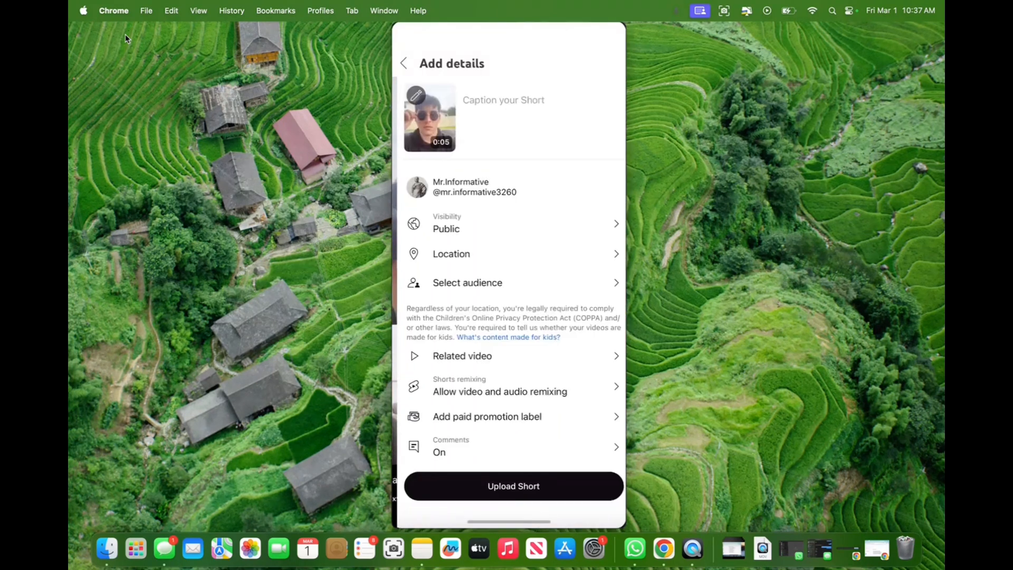